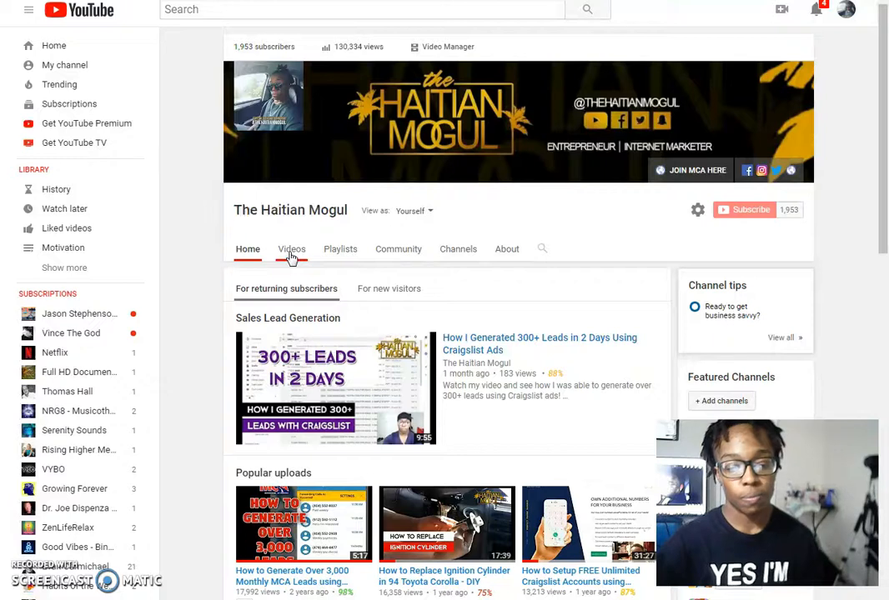
Go to the channel's Videos tab and find 'Paypal Shutting Down Accounts **UPDATED**'.
click(291, 249)
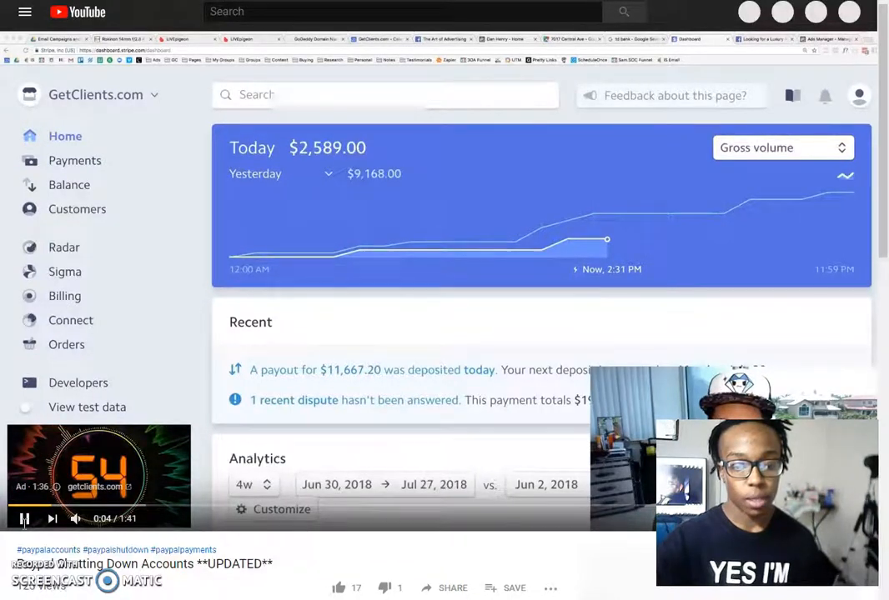
scroll(down, 3)
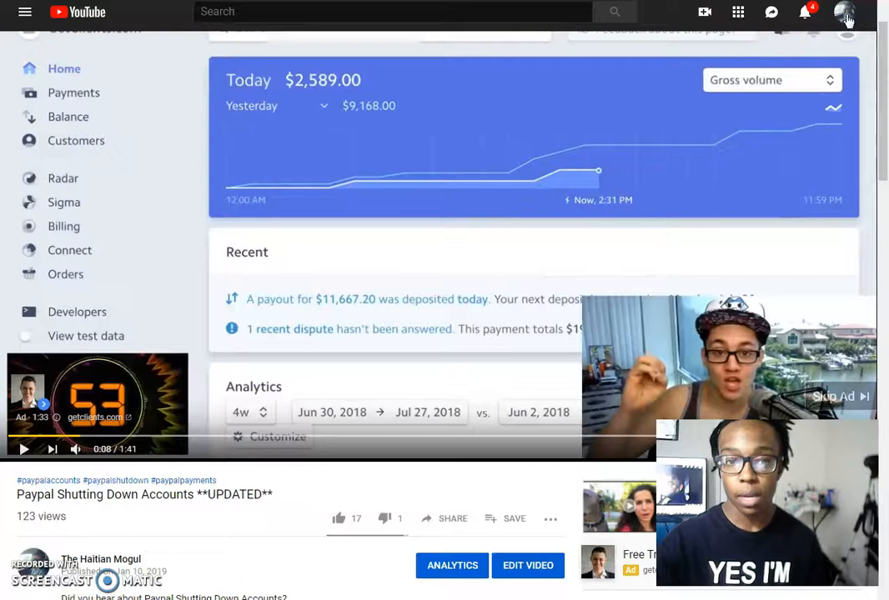
Go to Settings for The Haitian Mogul account from the avatar menu.
click(844, 13)
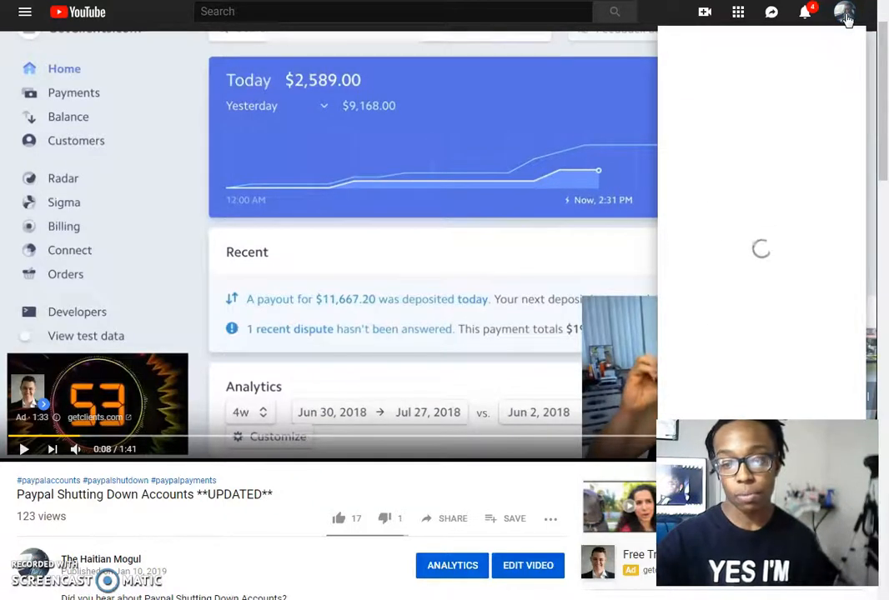
click(844, 15)
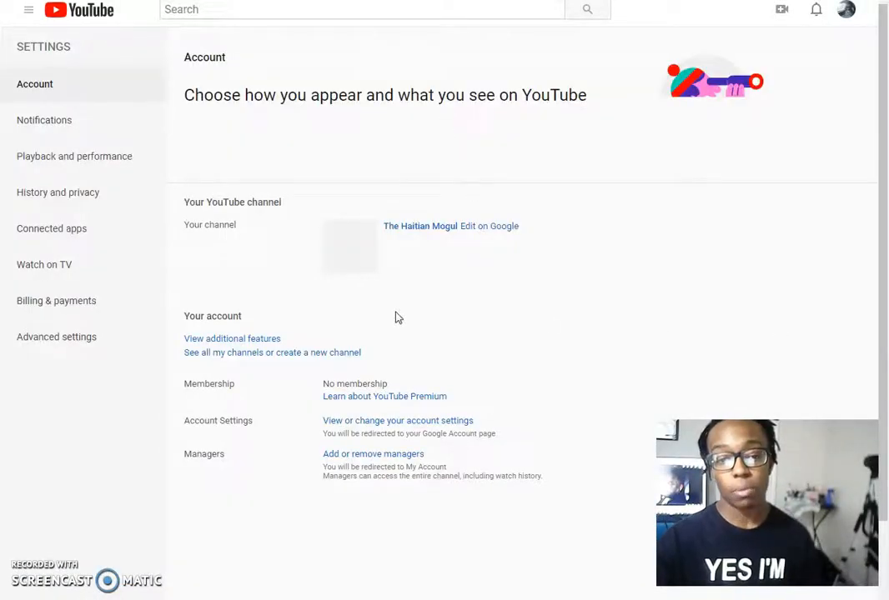
mouse_move(259, 344)
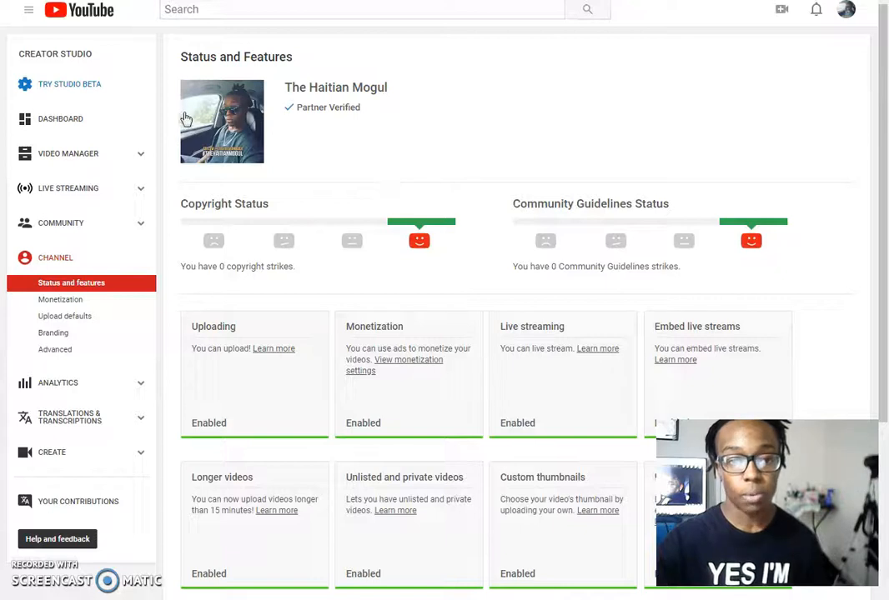
Scroll the Creator Studio page and enter the video management section.
scroll(down, 3)
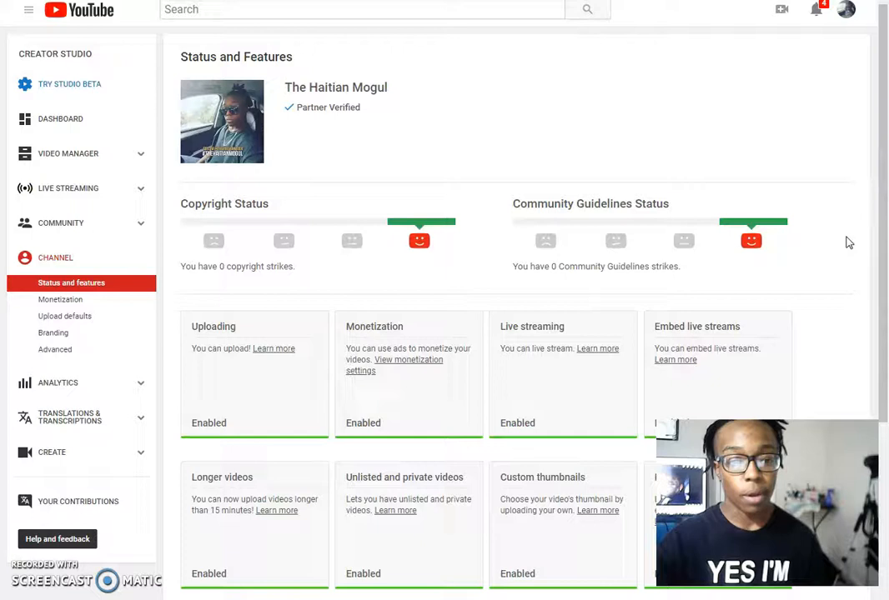
mouse_move(82, 398)
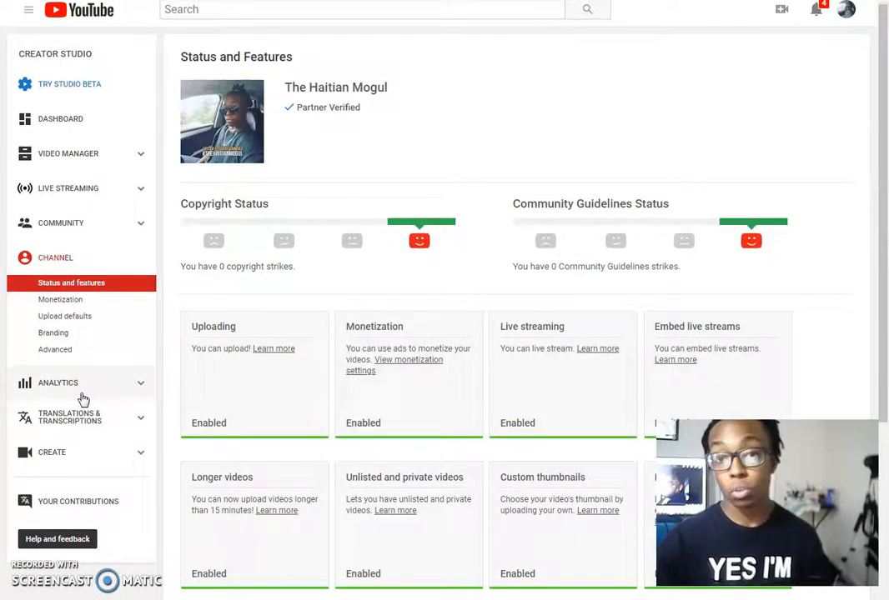
mouse_move(83, 154)
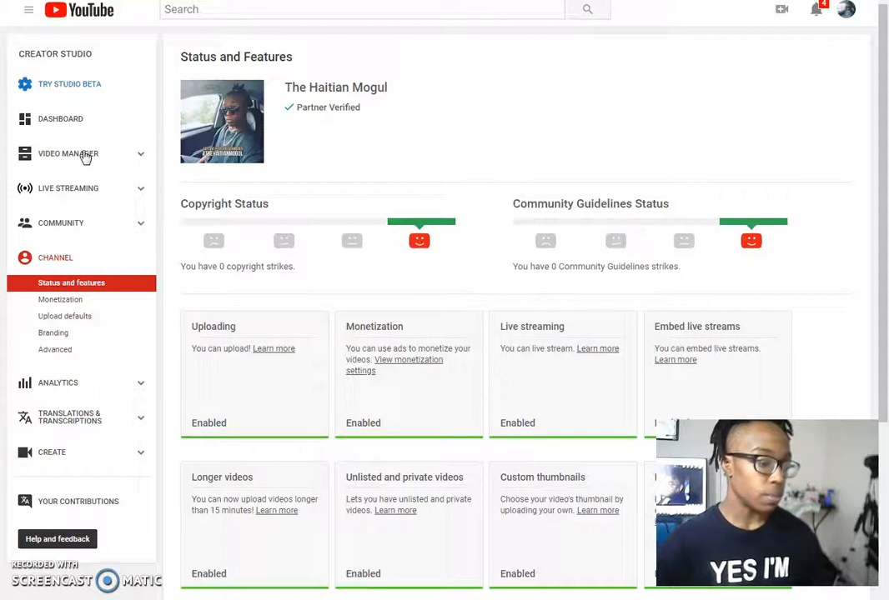
click(68, 153)
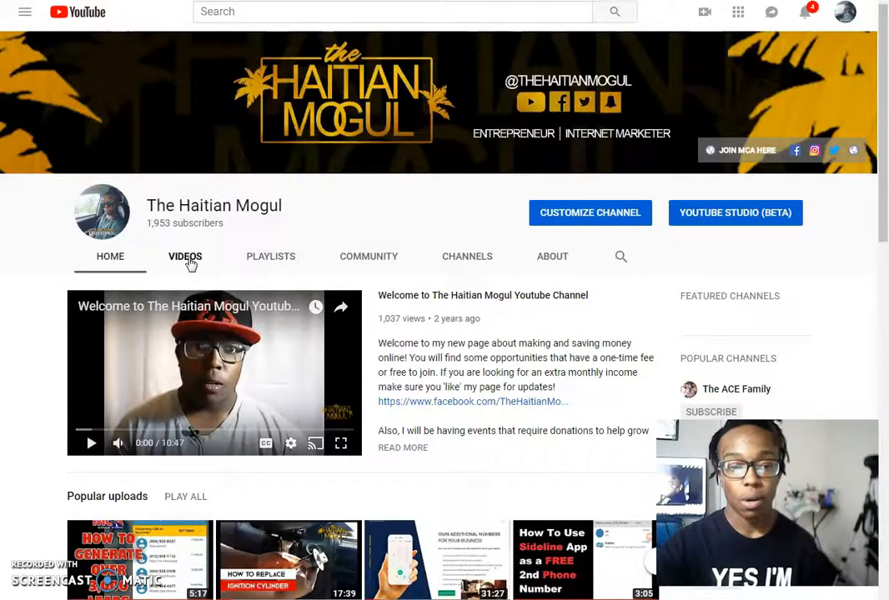
Scroll the uploads list and pick the newest Facebook Groups scheduling video.
scroll(down, 3)
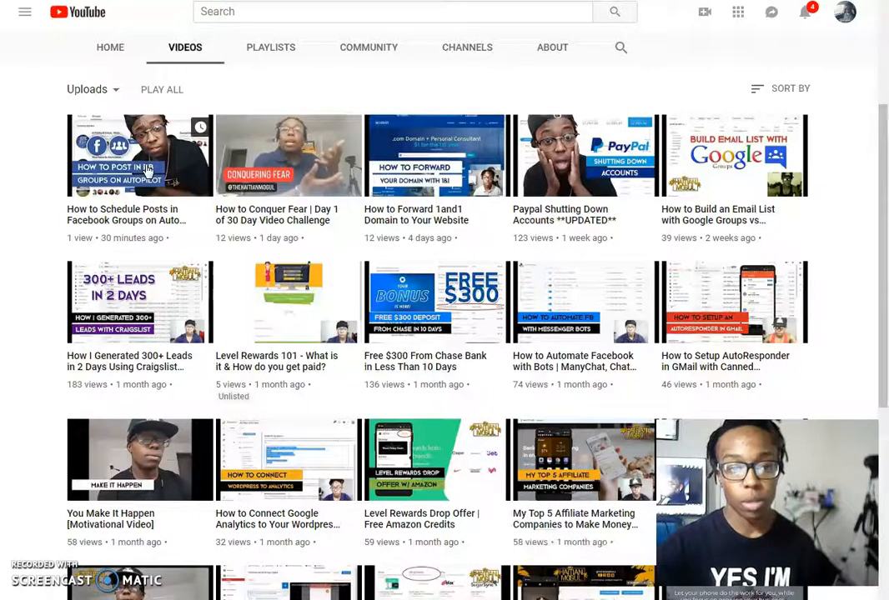
click(139, 155)
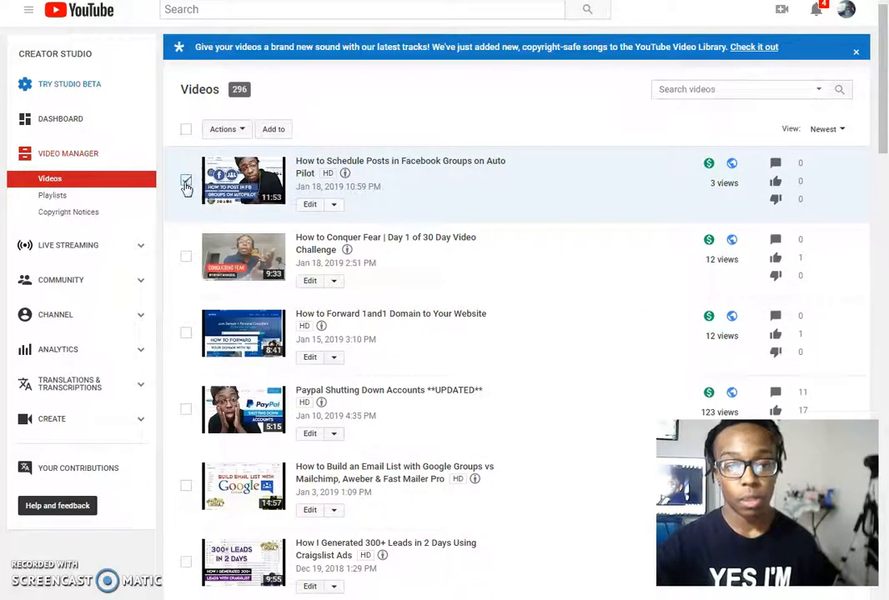
Select the Facebook Groups video and choose Actions > Description.
click(186, 180)
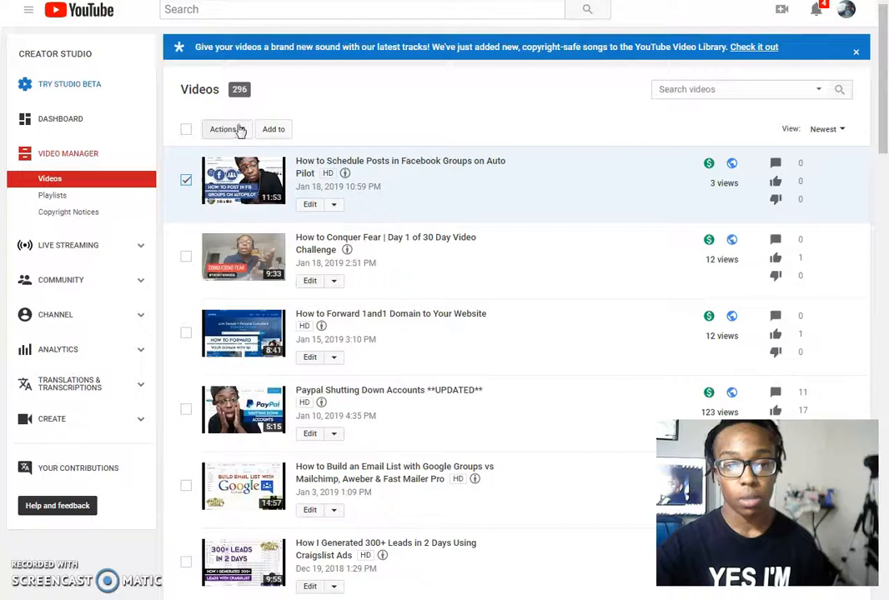
click(223, 129)
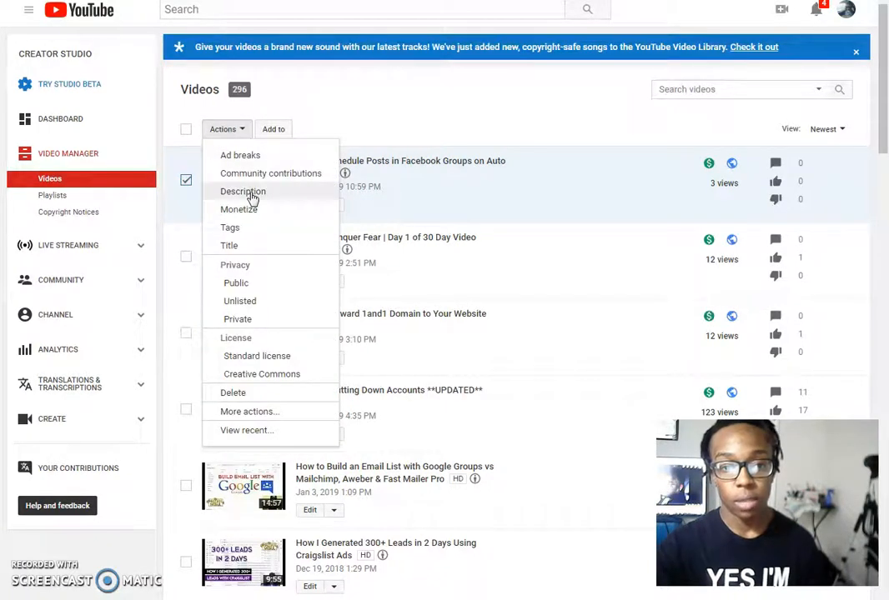
click(243, 192)
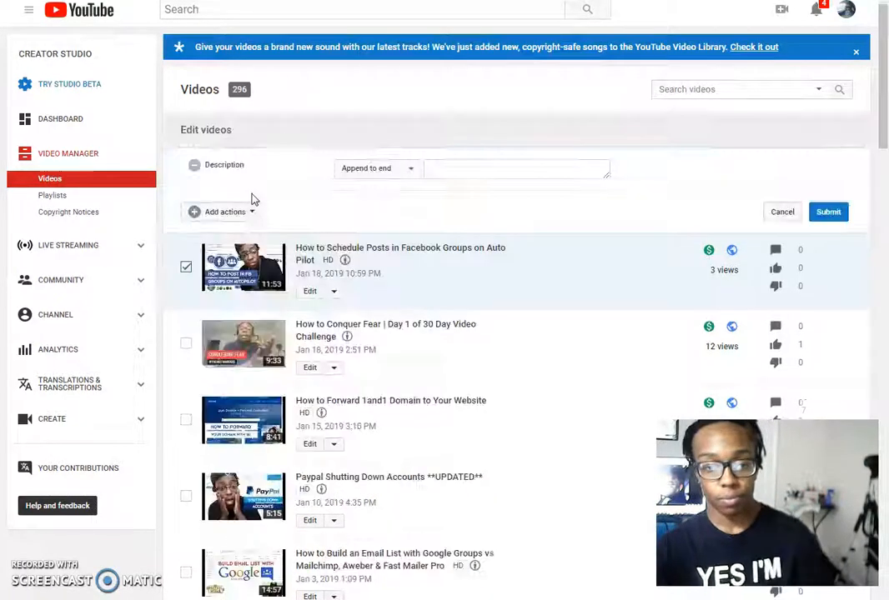
Replace the mistaken #scheduleposts text with '#facebook #automation #thehaitianmogul' in the append field.
click(517, 168)
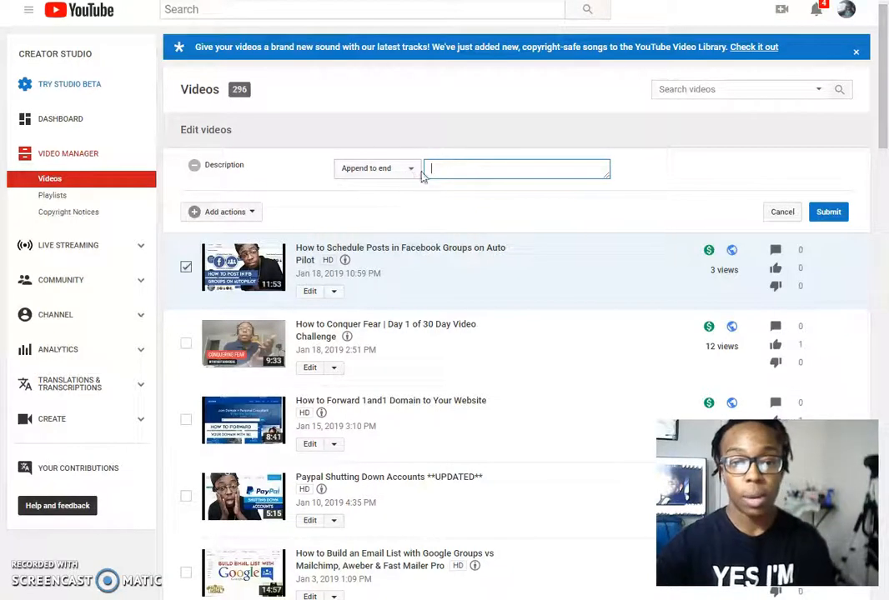
text(#)
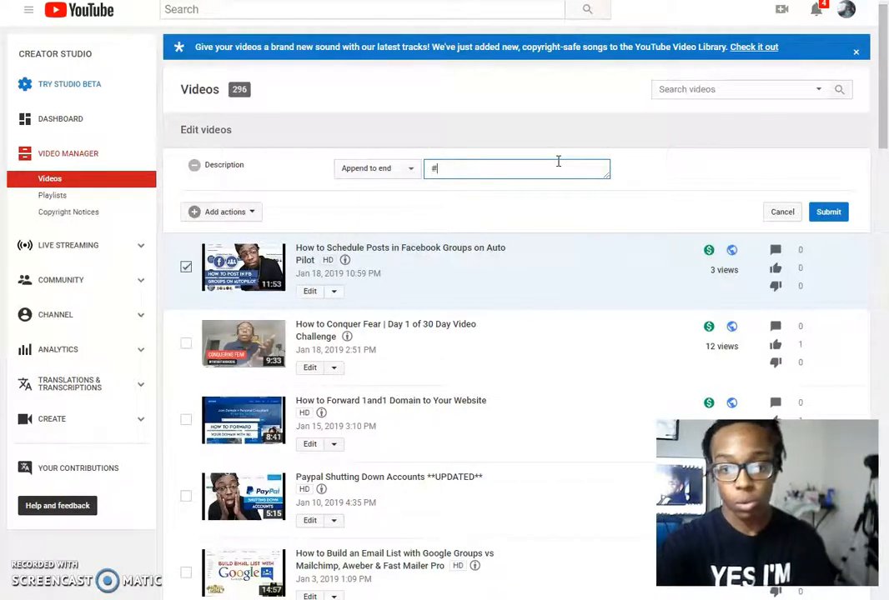
text(schedule)
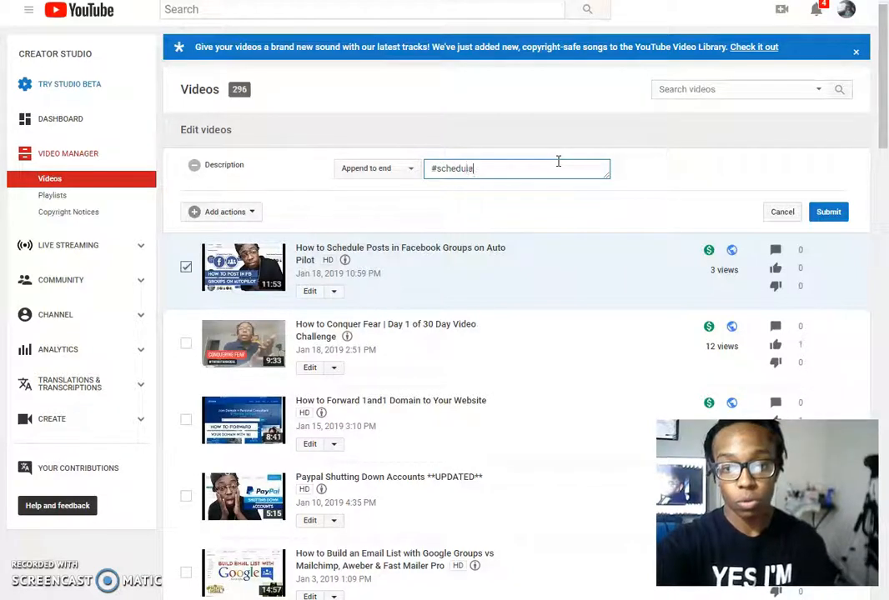
text(posts)
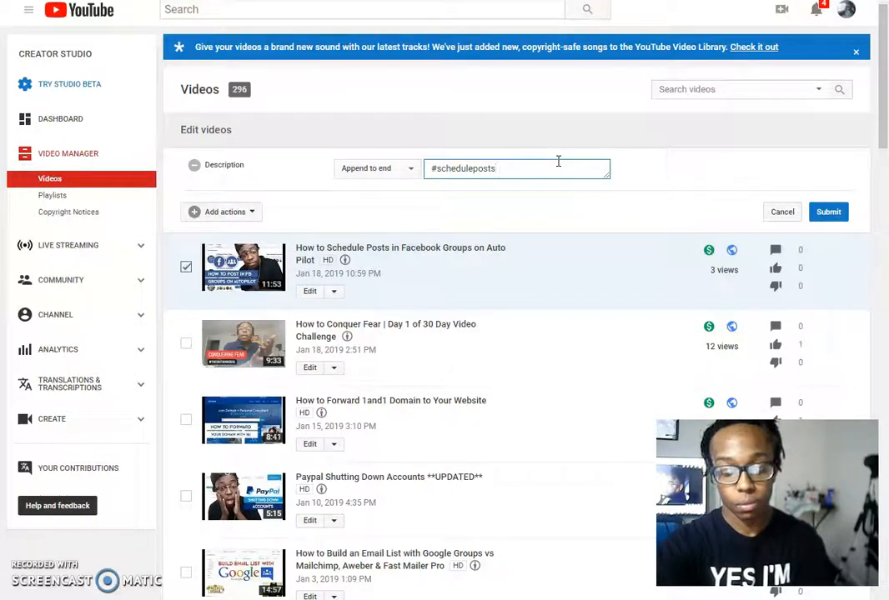
key(BackSpace)
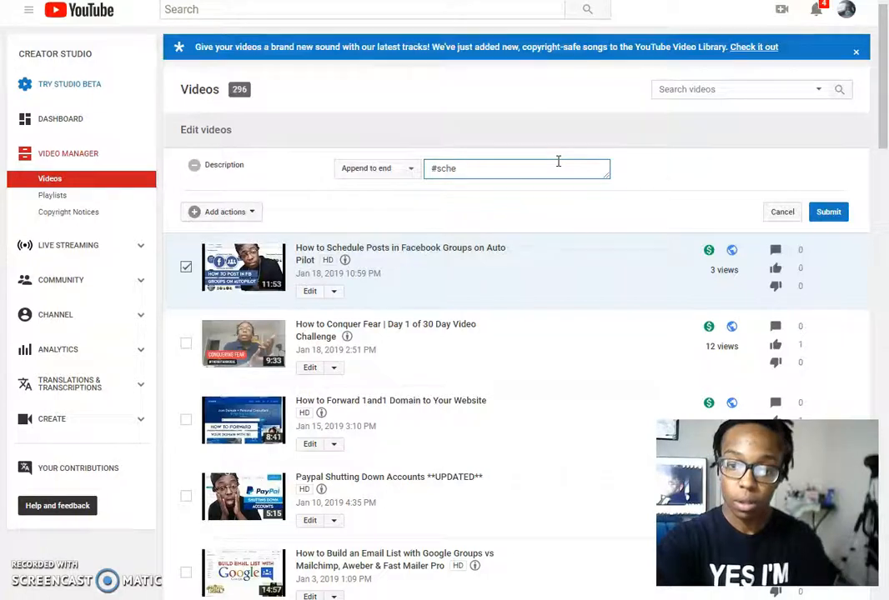
text(faceboo)
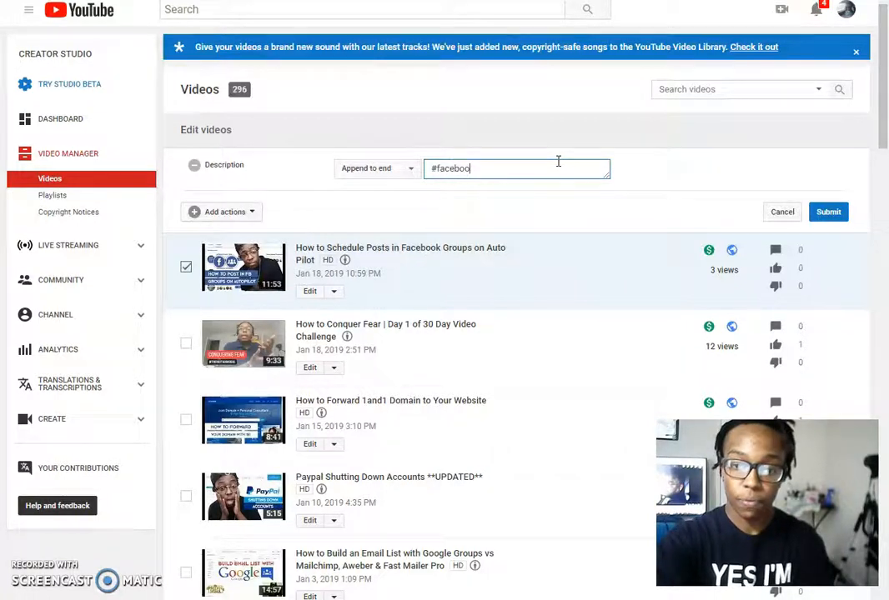
text(k)
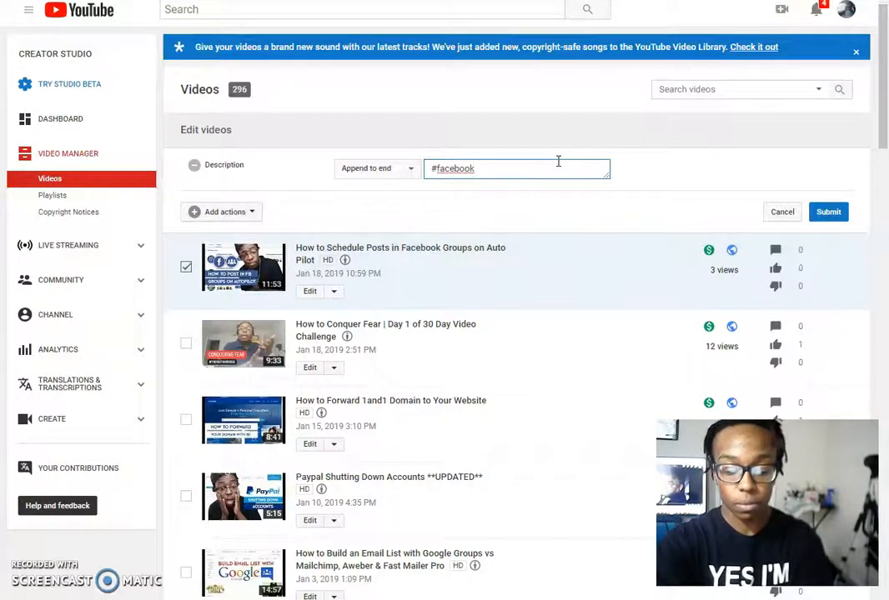
text(#autom)
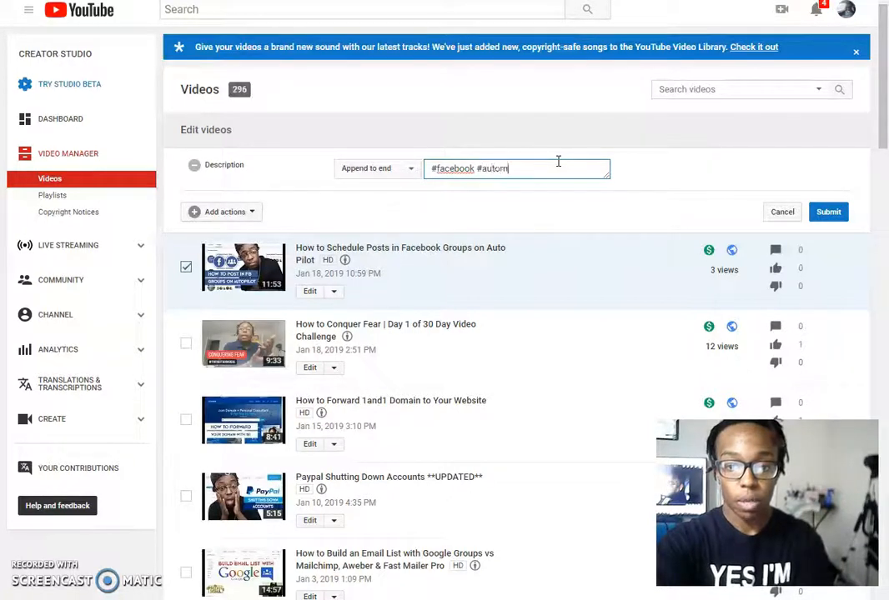
text(ation #)
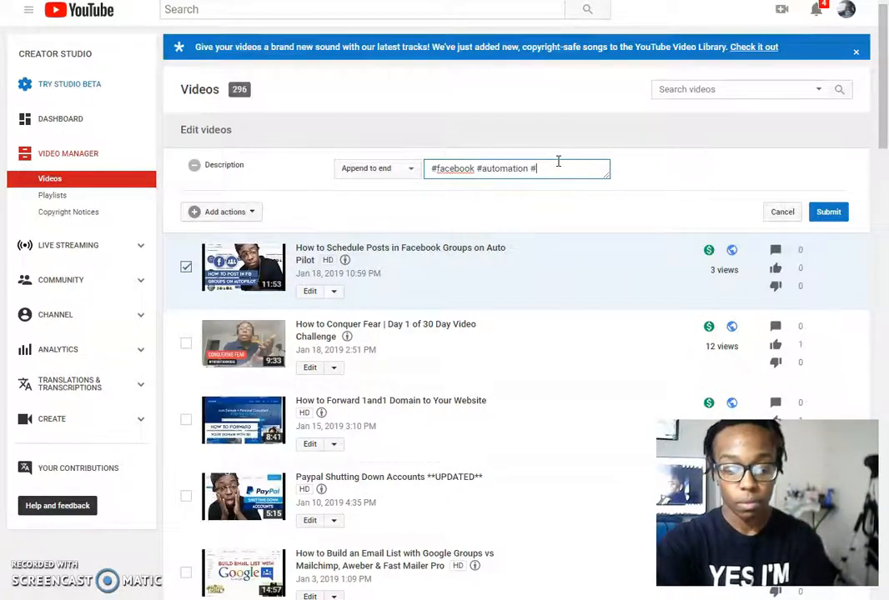
text(gl)
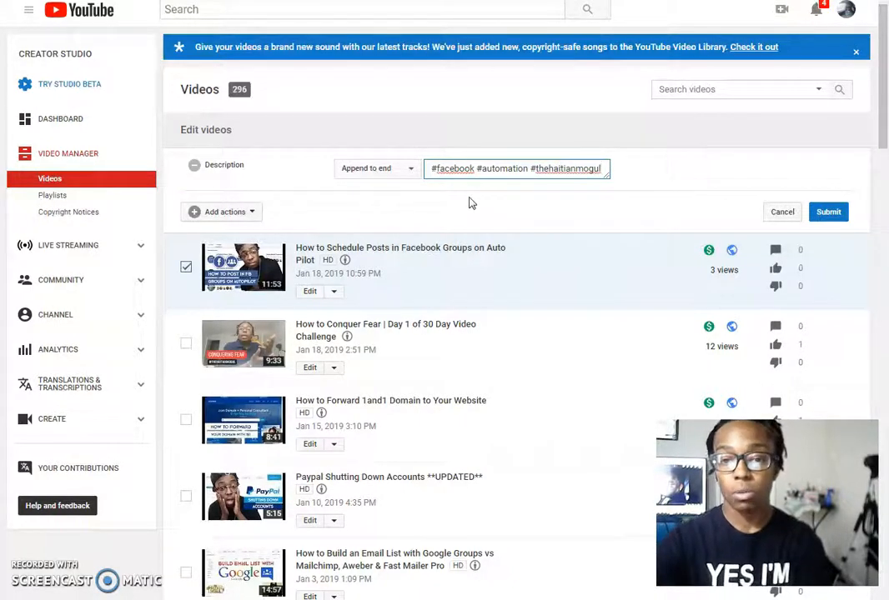
mouse_move(467, 210)
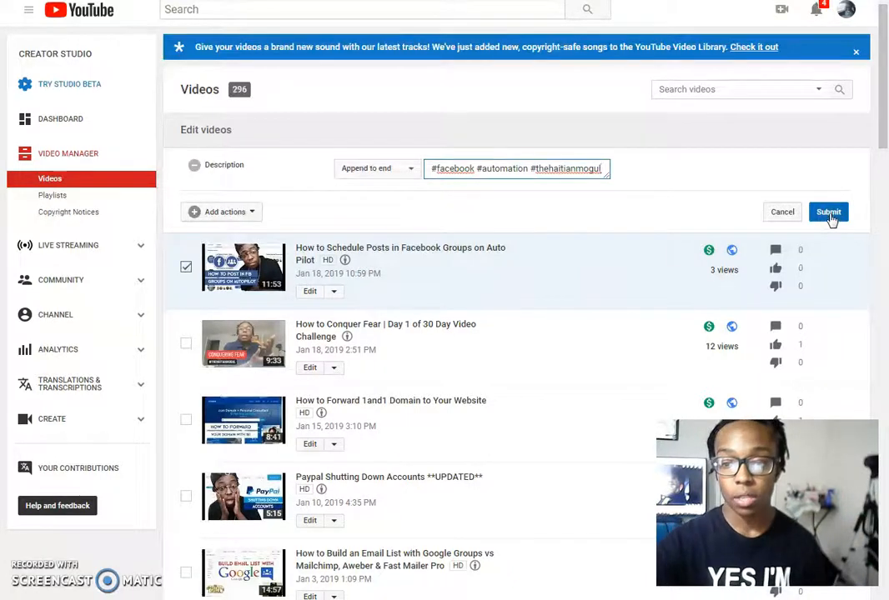
Submit the description update, acknowledge it can't be undone, and confirm with Yes, submit.
click(828, 211)
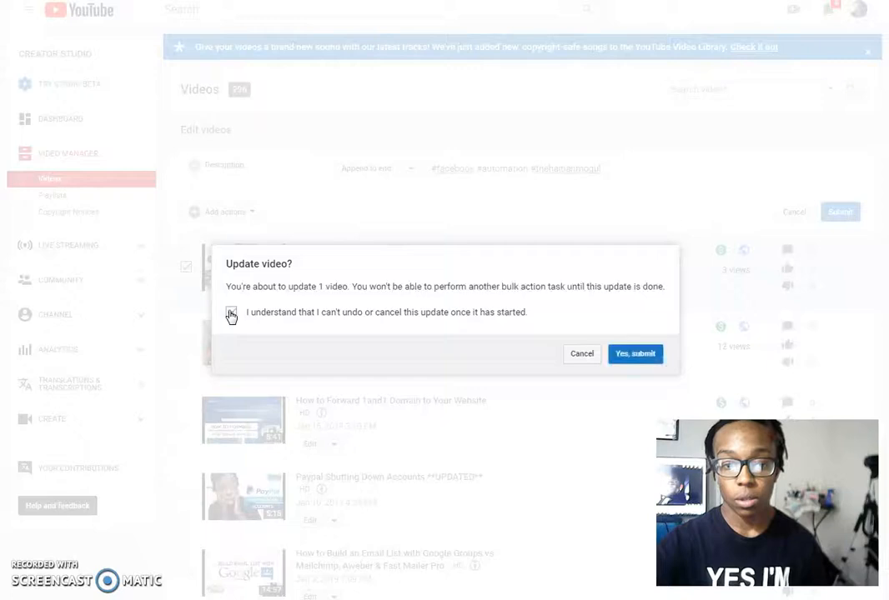
click(231, 312)
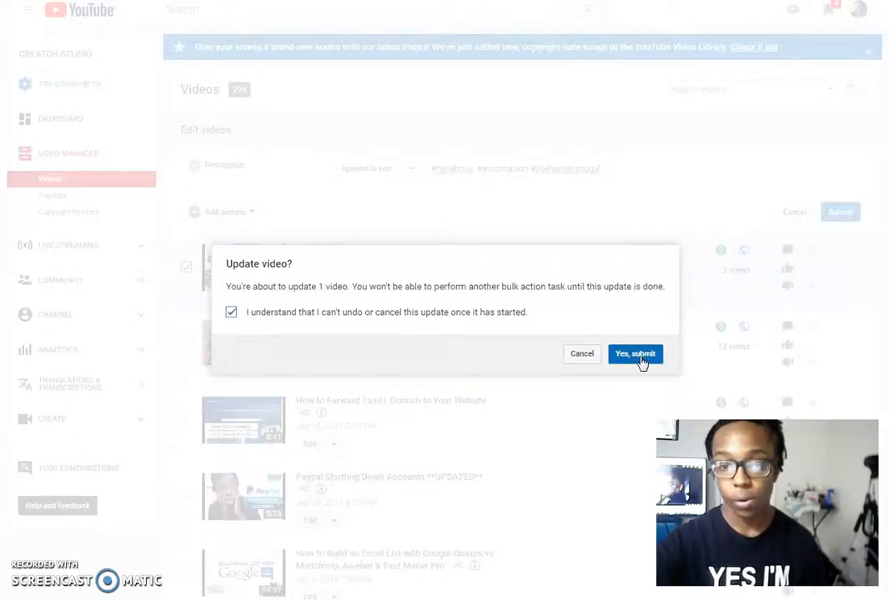
click(635, 354)
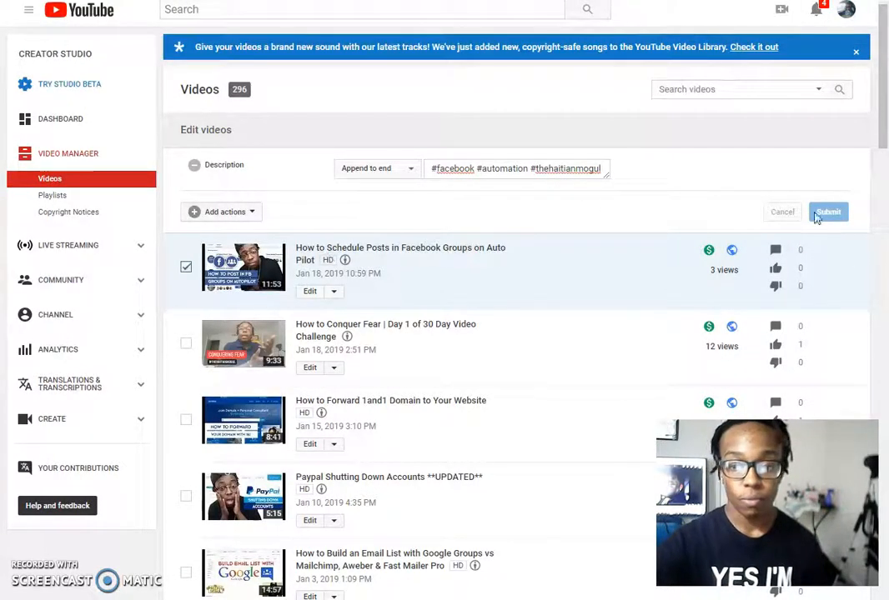
click(827, 212)
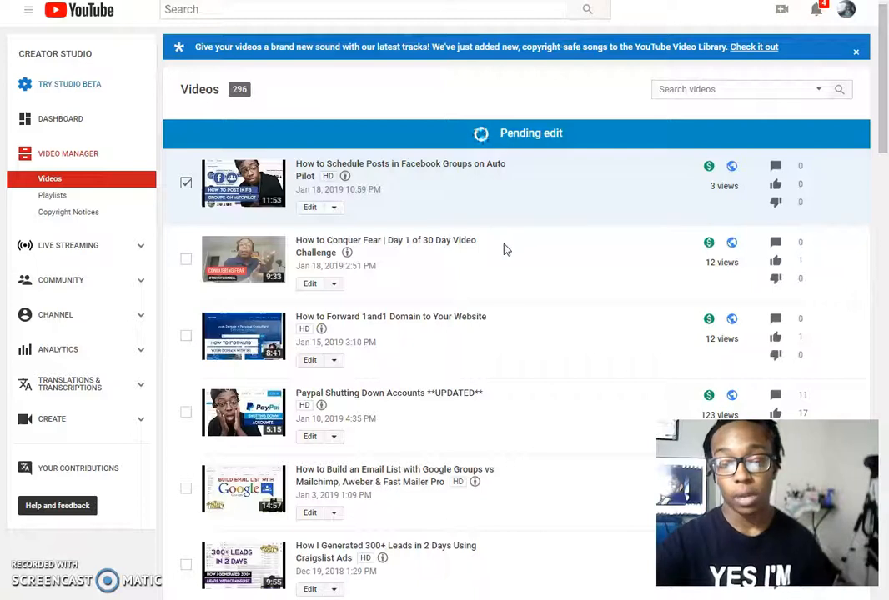
mouse_move(500, 251)
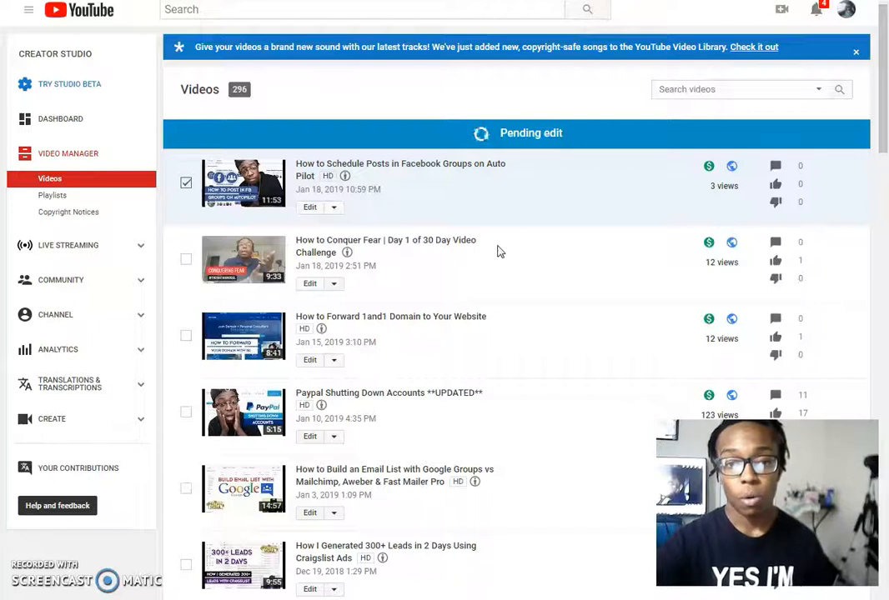
mouse_move(140, 556)
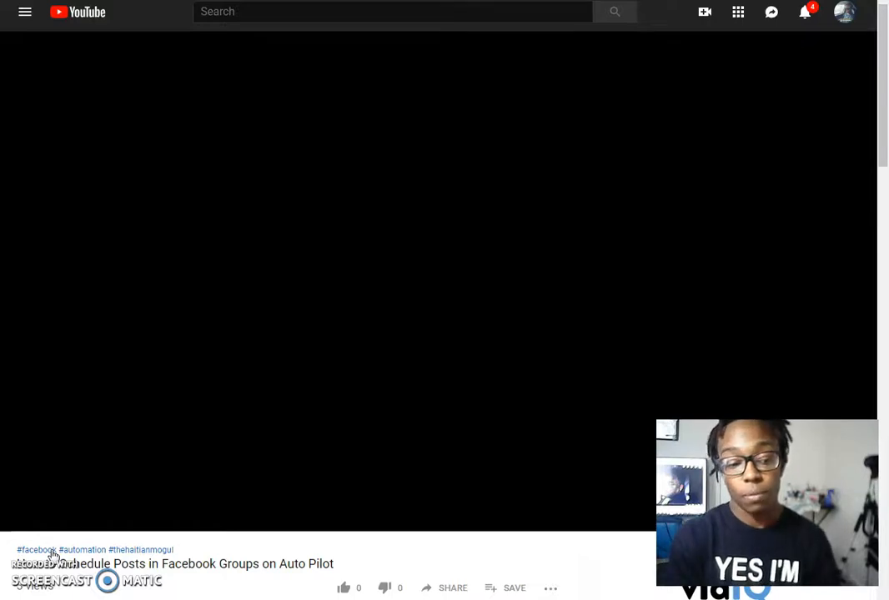
Follow the #facebook hashtag above the video title to its search results.
click(37, 550)
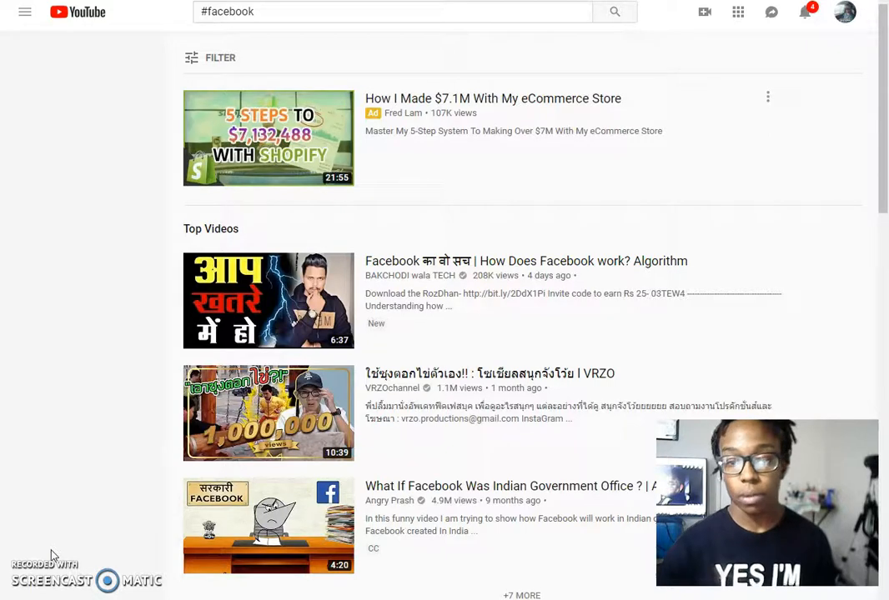
click(25, 12)
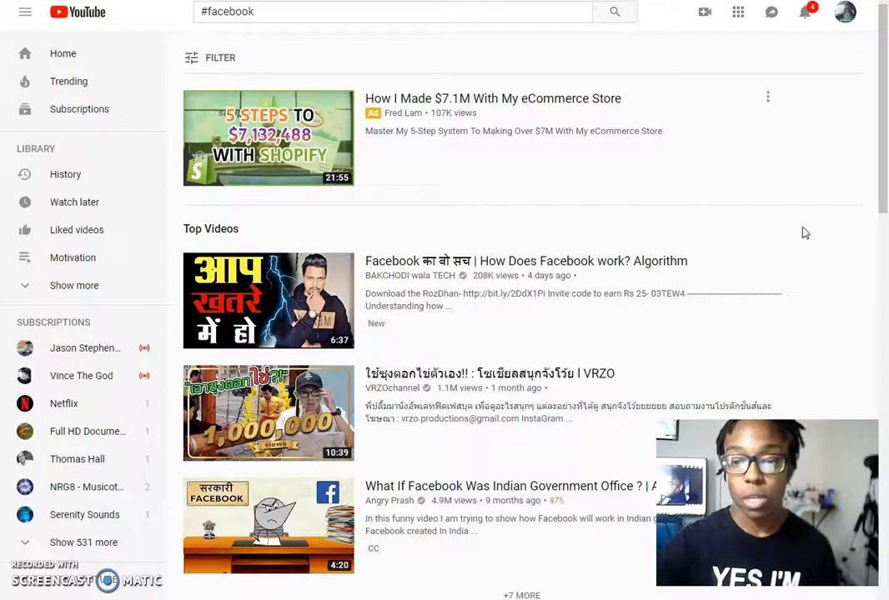